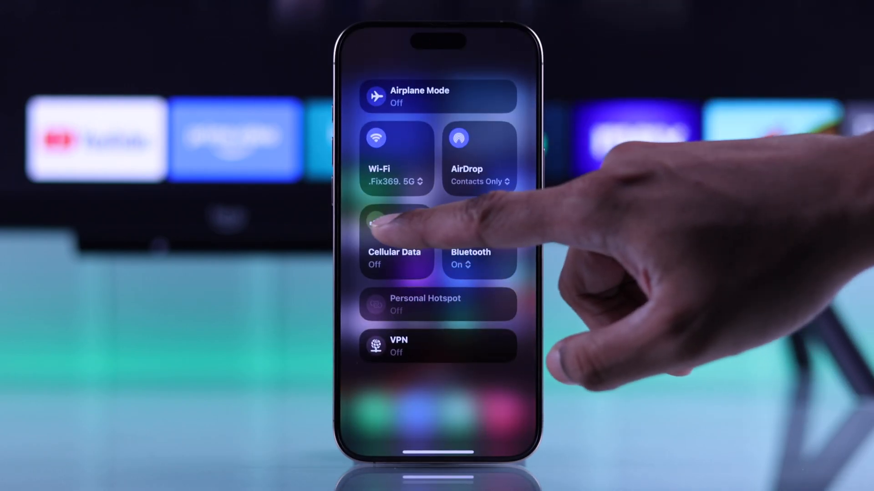
- Switch on the Cellular Data tile in Control Center
click(375, 225)
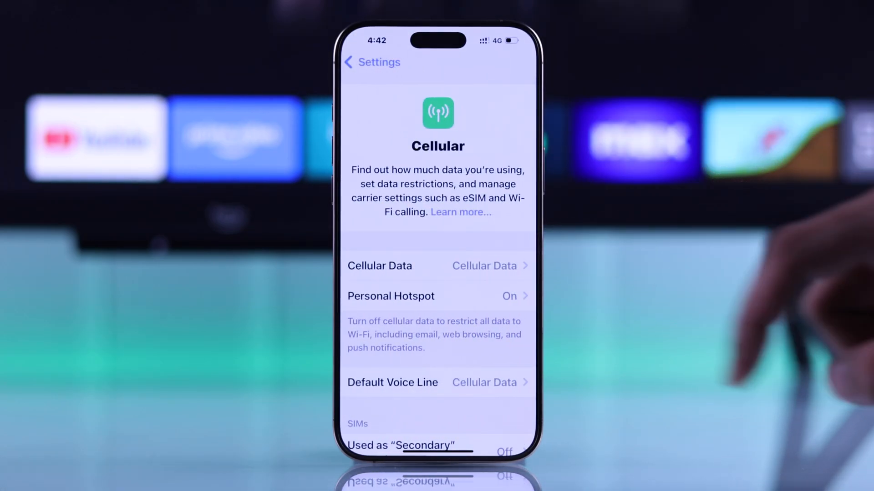
click(390, 296)
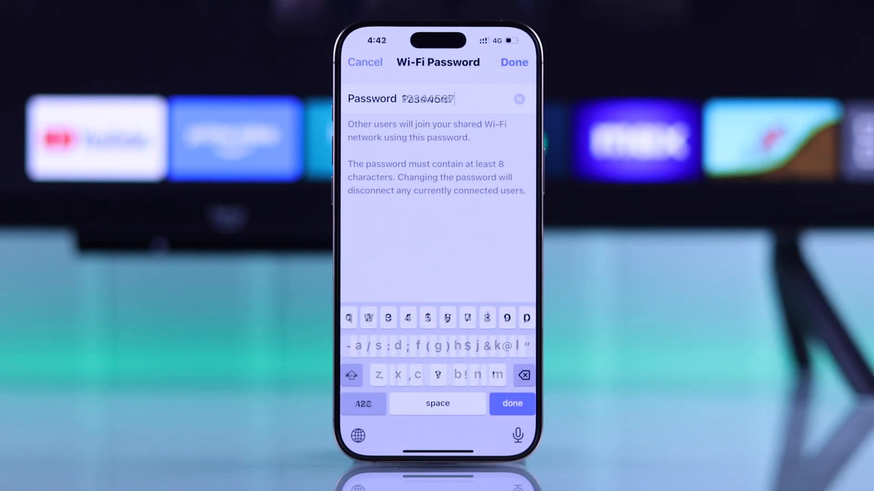
click(513, 62)
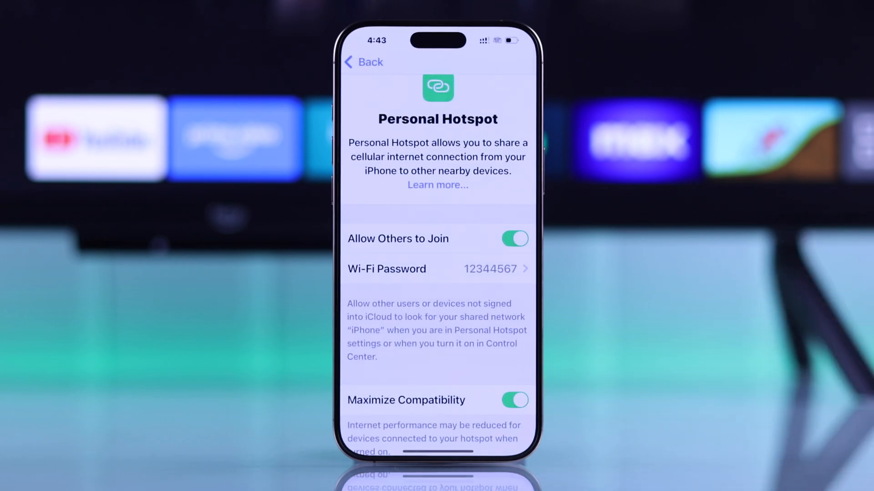
click(363, 62)
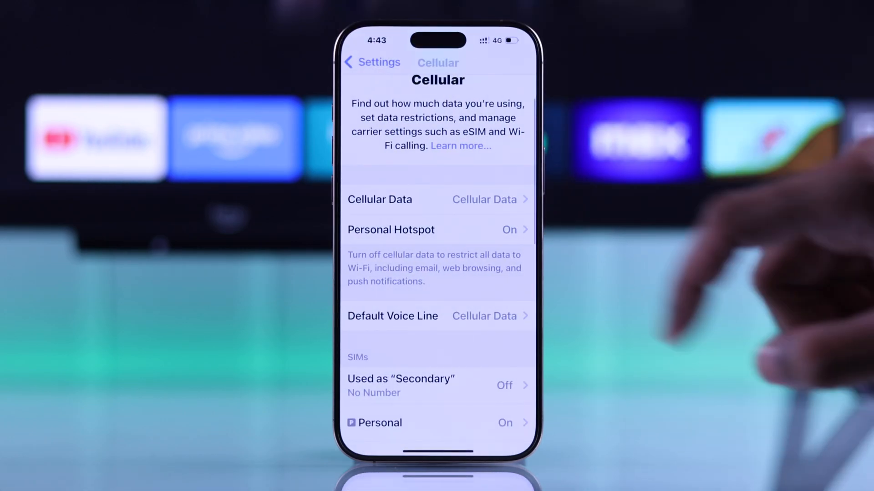
click(371, 62)
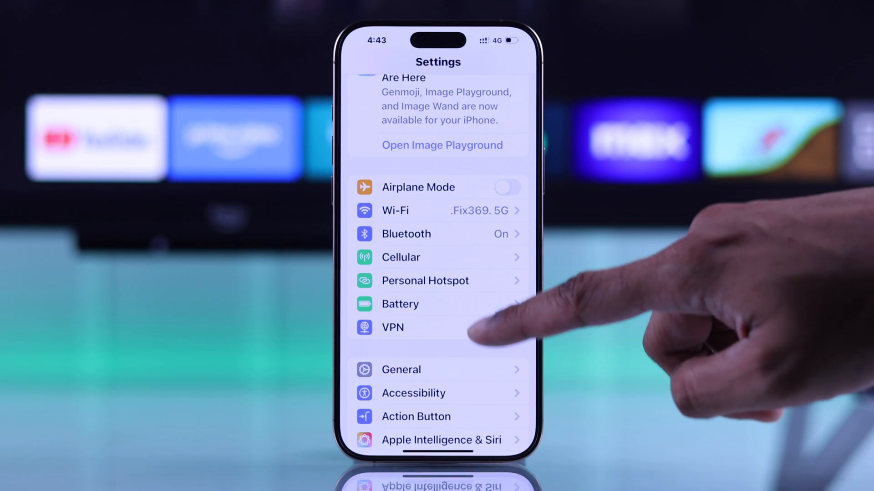
- Set the phone's name in About to Fix369's iPhone
click(400, 370)
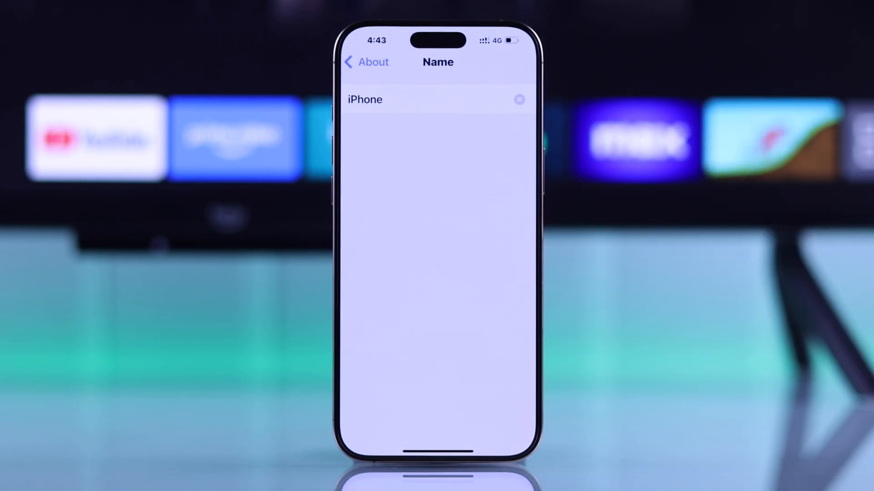
text(Fix369's)
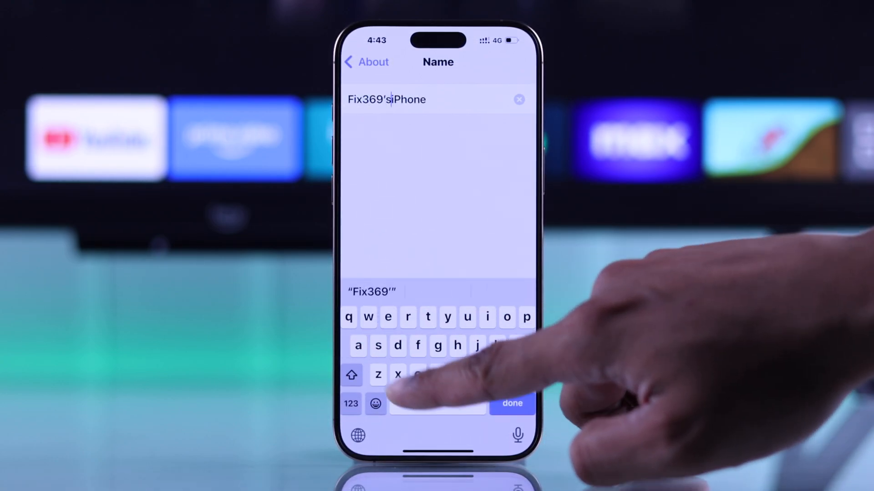
click(511, 404)
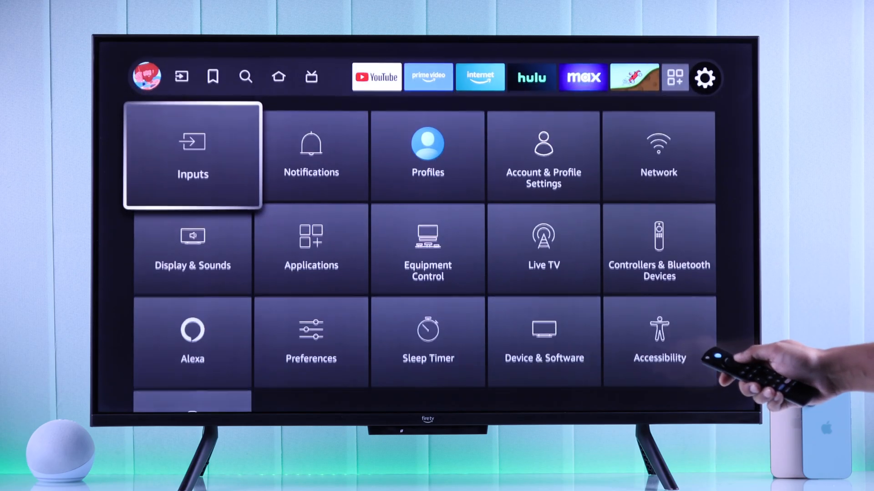
- Open Fire TV Network settings and scroll to the Fix369's iPhone hotspot
click(658, 153)
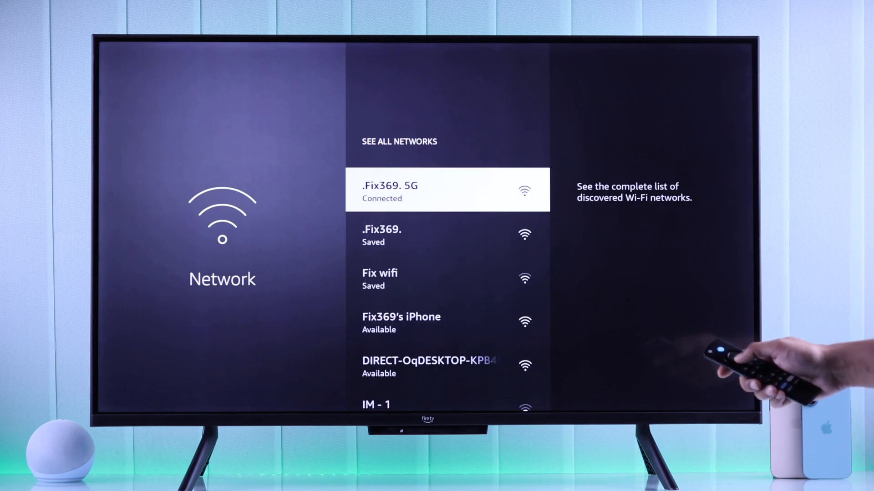
scroll(down, 3)
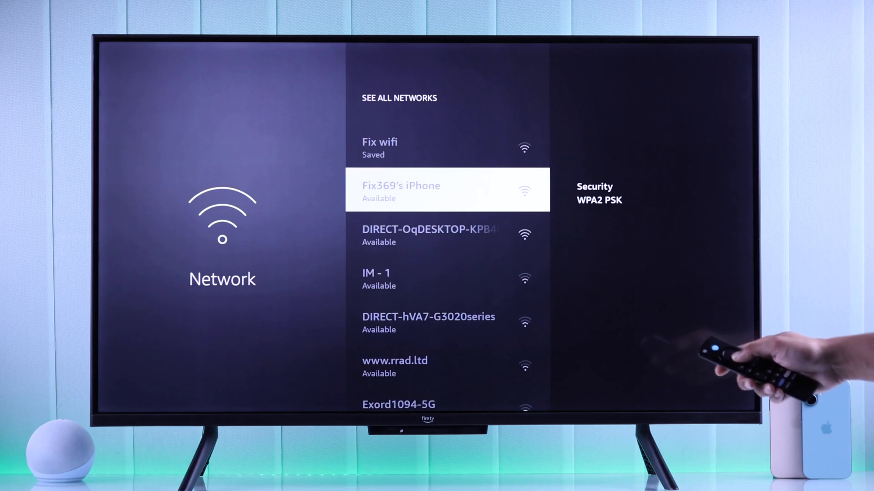
- Join Fix369's iPhone with the hotspot password until it shows Connected
click(446, 189)
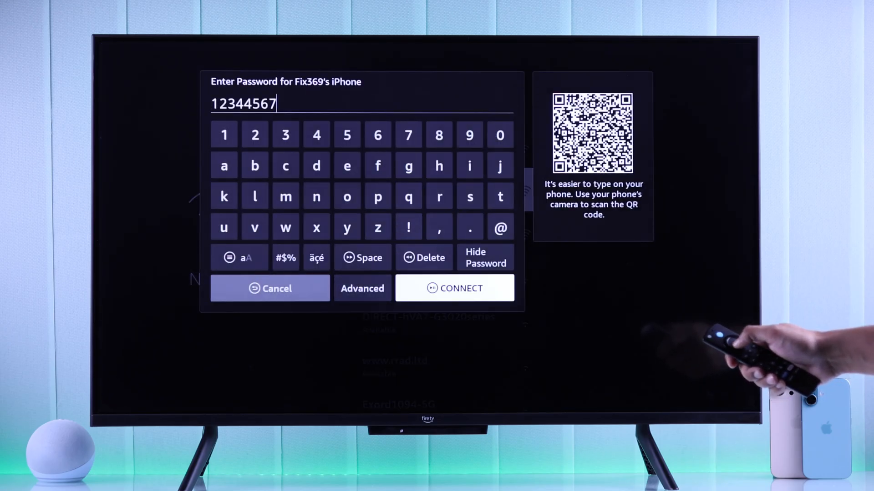
click(270, 288)
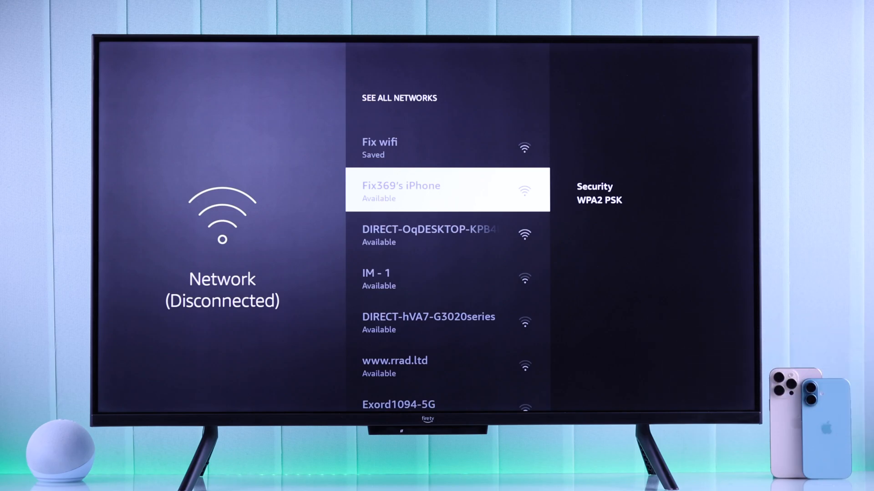
click(446, 189)
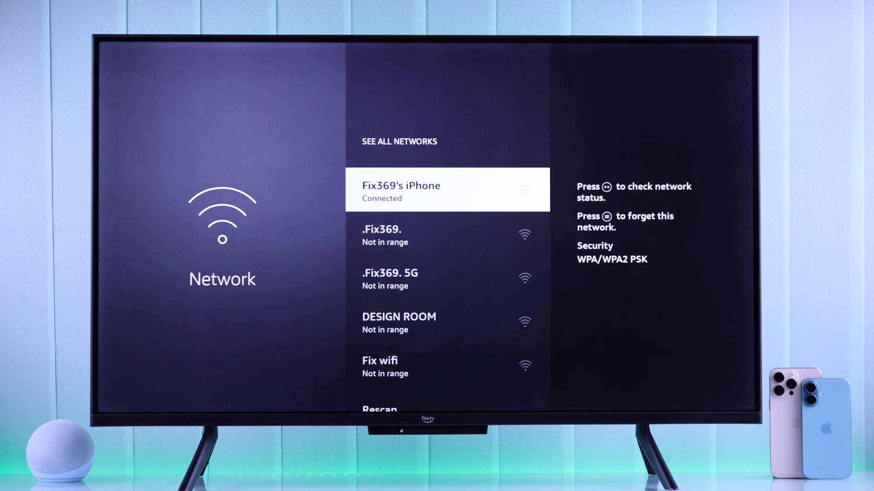